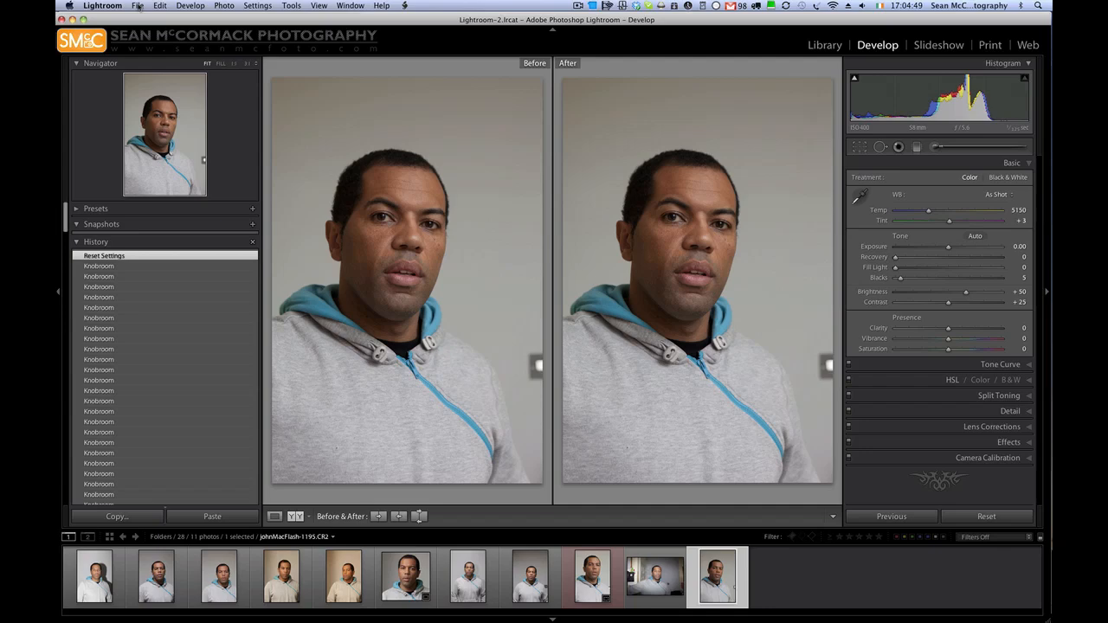
Check the Plug-in Manager for Knobroom and close it again
{"action": "left_click", "coordinate": [136, 7]}
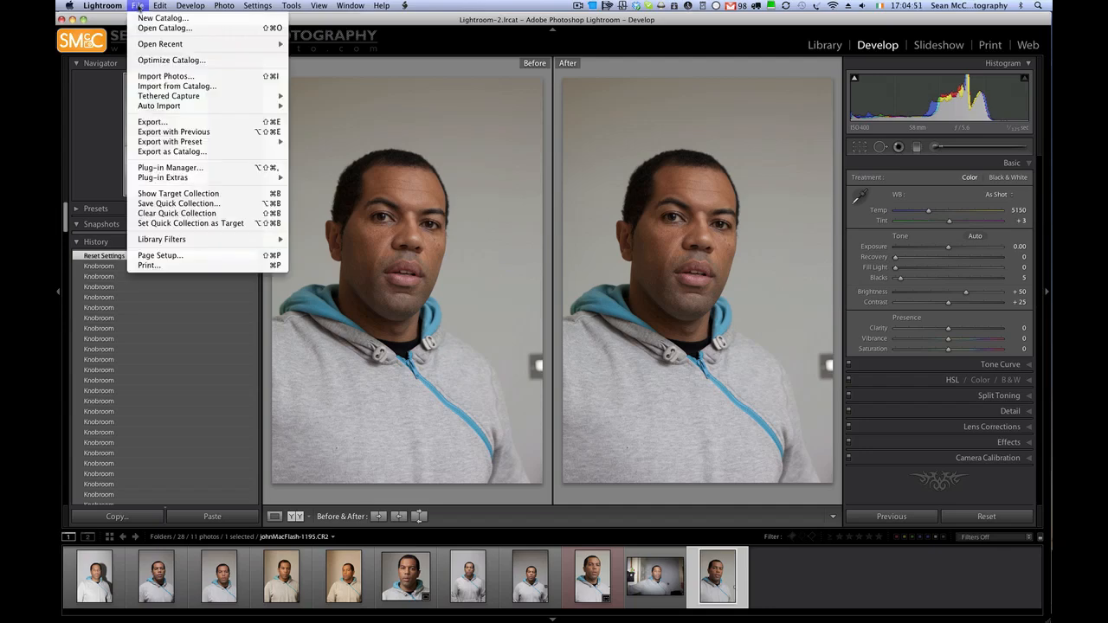
{"action": "left_click", "coordinate": [170, 167]}
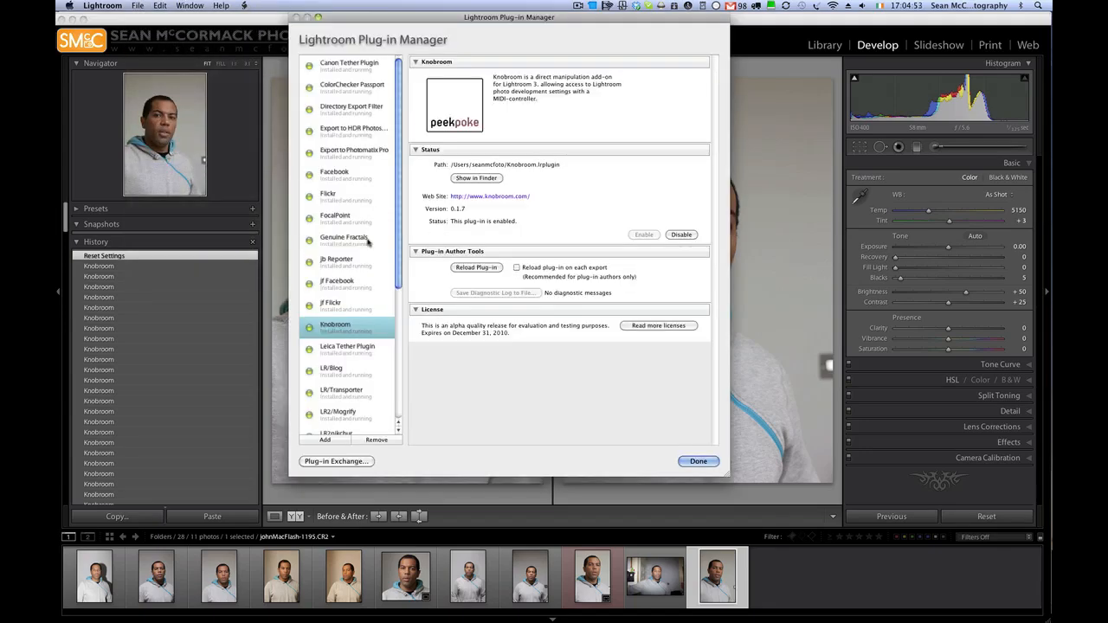
{"action": "mouse_move", "coordinate": [575, 97]}
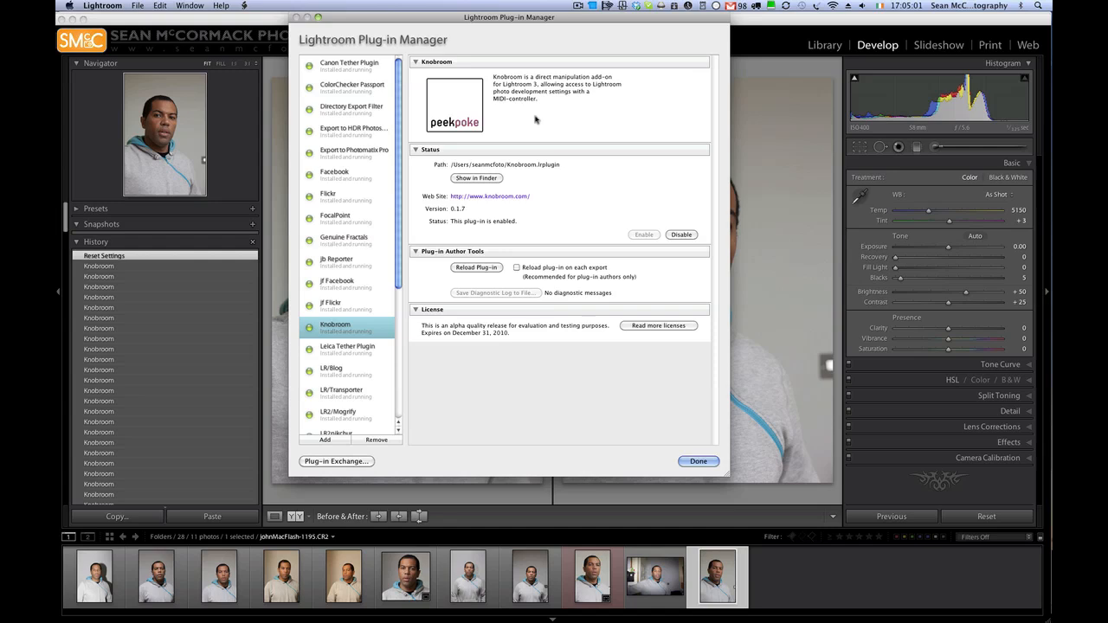
{"action": "mouse_move", "coordinate": [562, 154]}
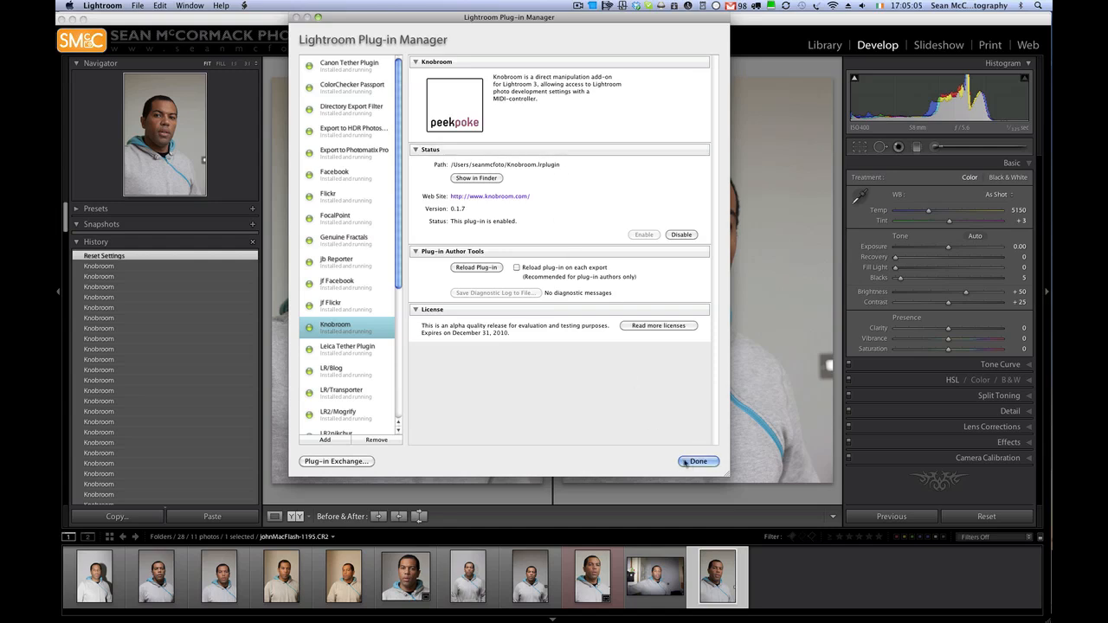
{"action": "left_click", "coordinate": [697, 460]}
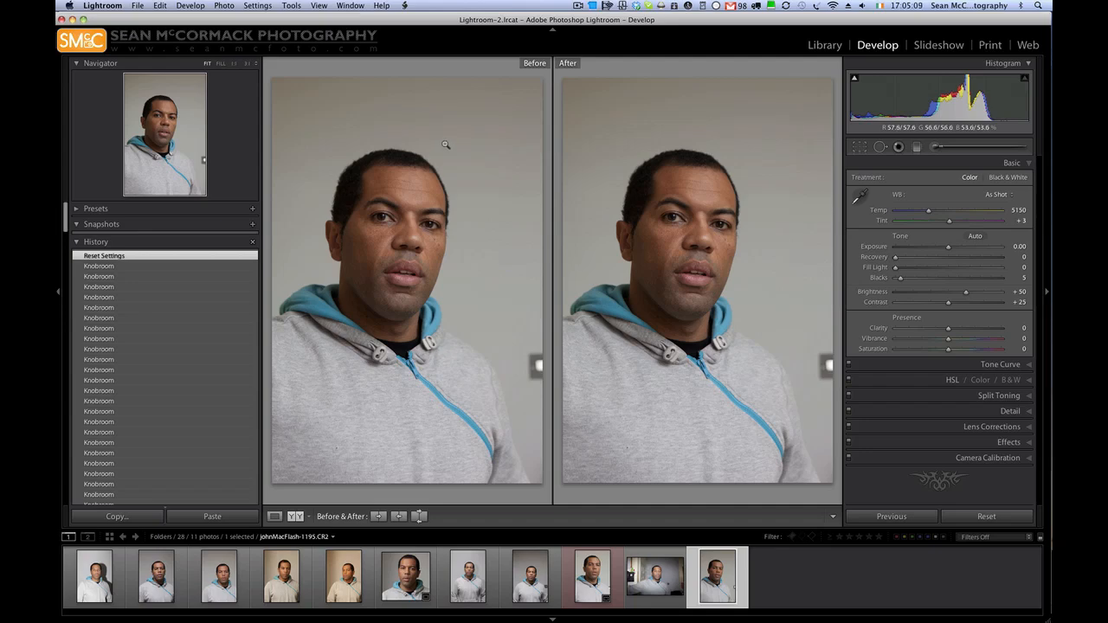
Set Knobroom's MIDI In to the SLIDER/KNOB device on channel 1 and confirm
{"action": "left_click", "coordinate": [137, 6]}
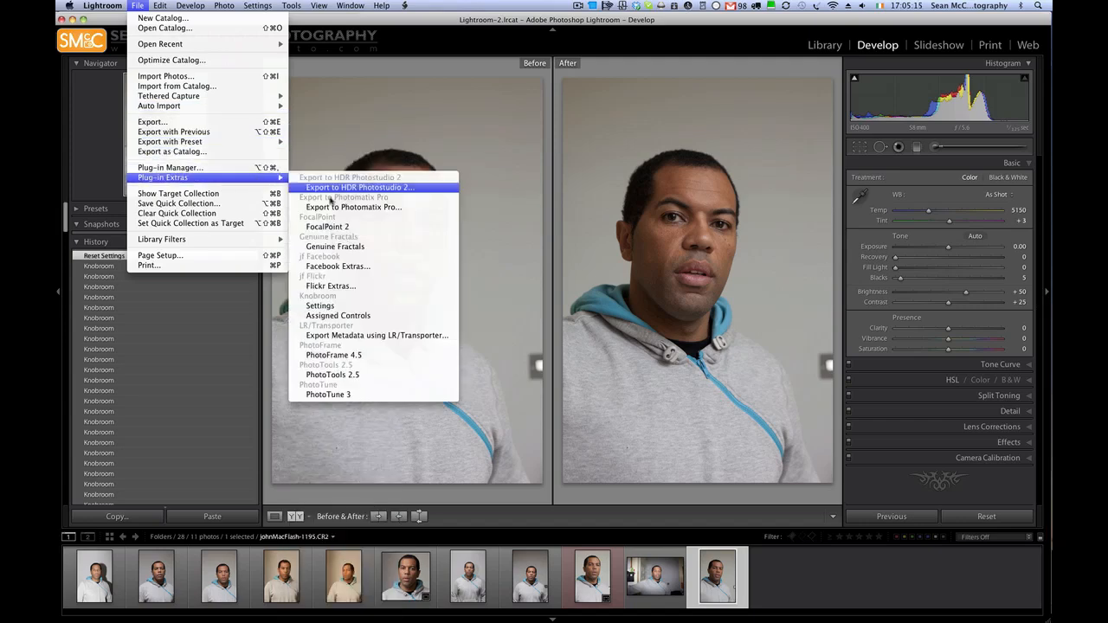
{"action": "mouse_move", "coordinate": [335, 315]}
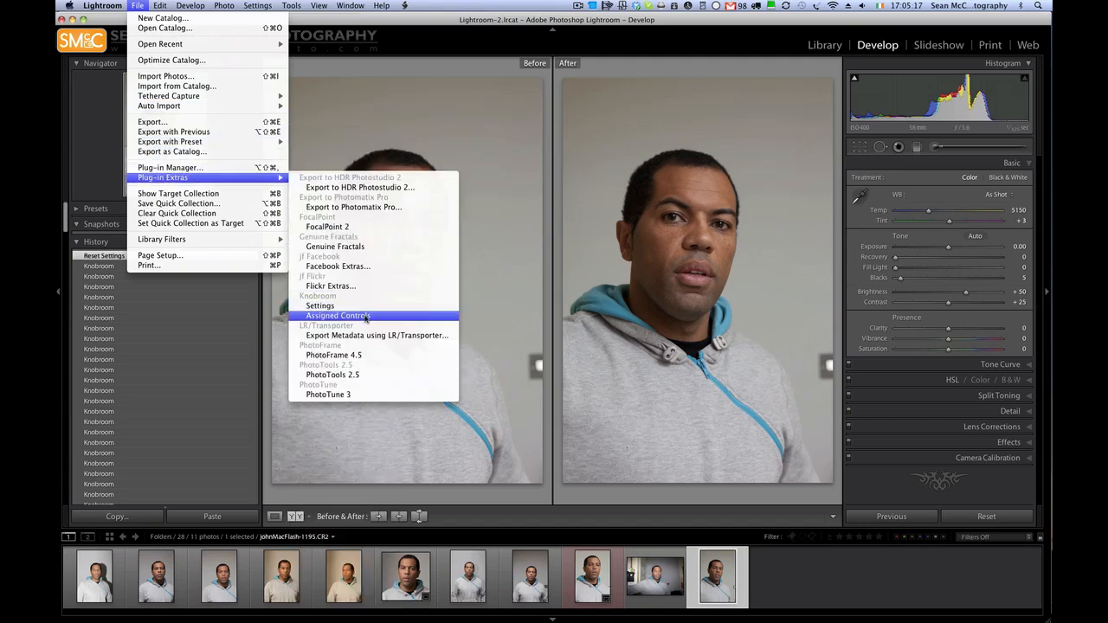
{"action": "left_click", "coordinate": [336, 316]}
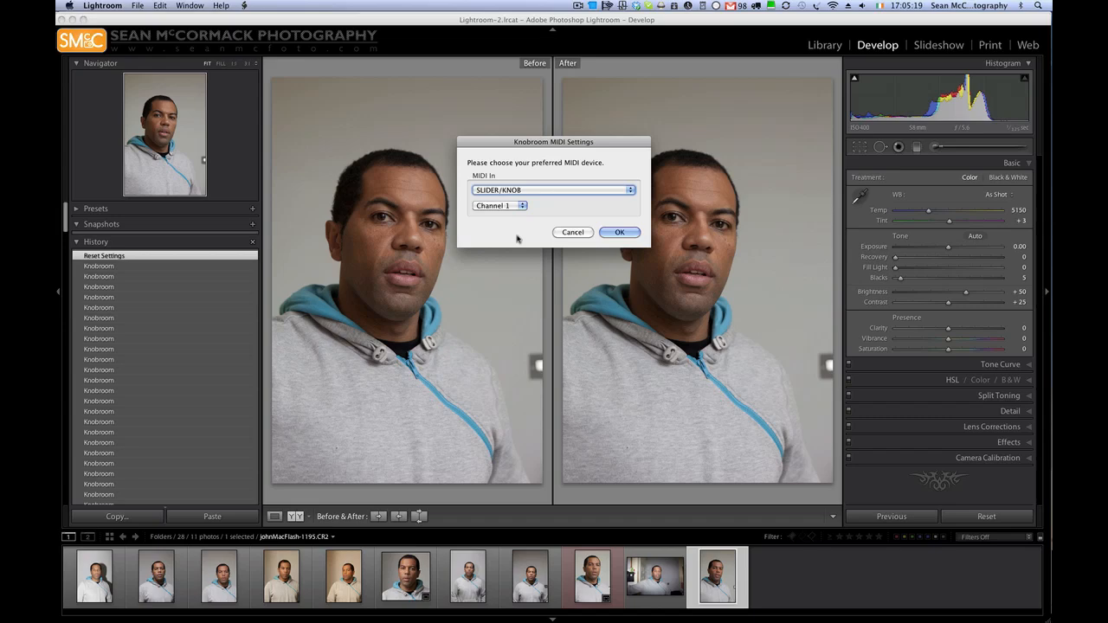
{"action": "left_click", "coordinate": [620, 232]}
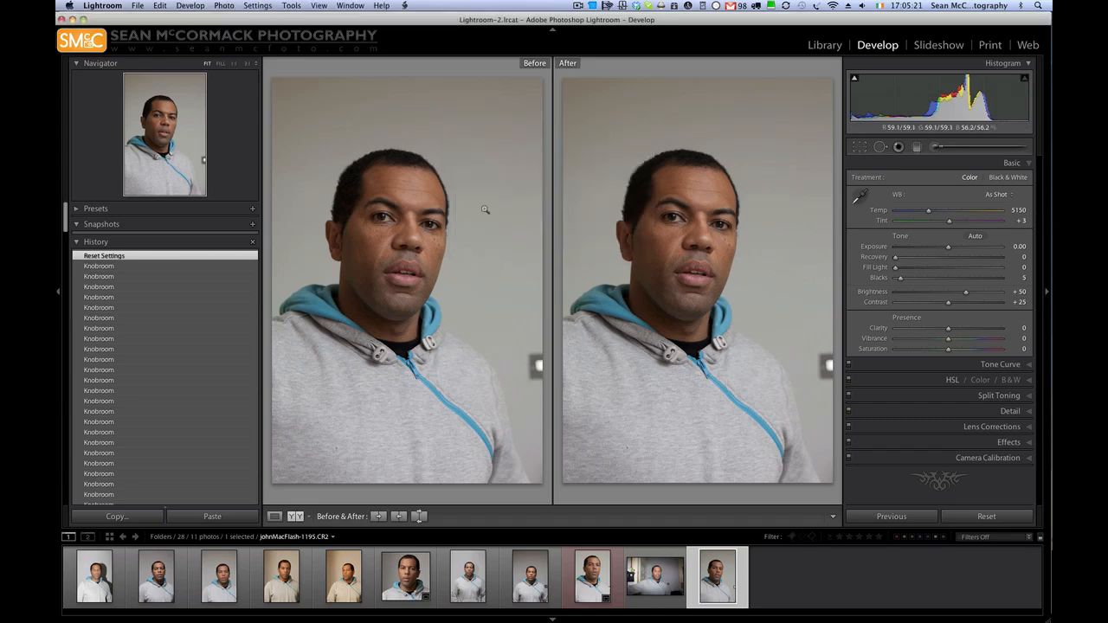
Review Knobroom's assigned MIDI controls across the 32–63 and 64–95 ranges and accept them
{"action": "left_click", "coordinate": [137, 5]}
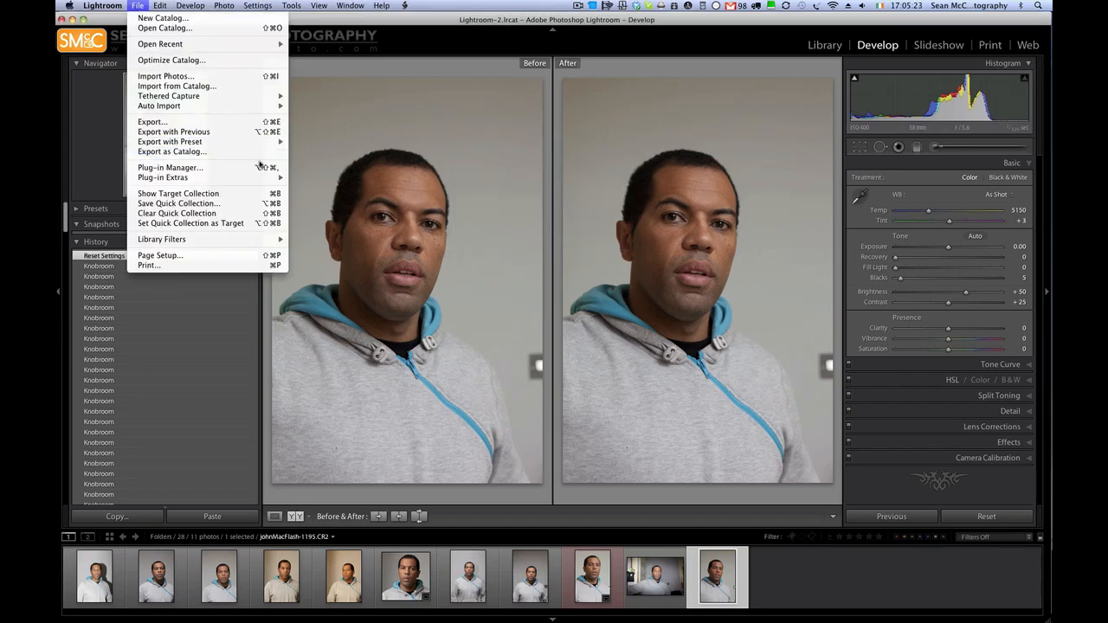
{"action": "mouse_move", "coordinate": [163, 177]}
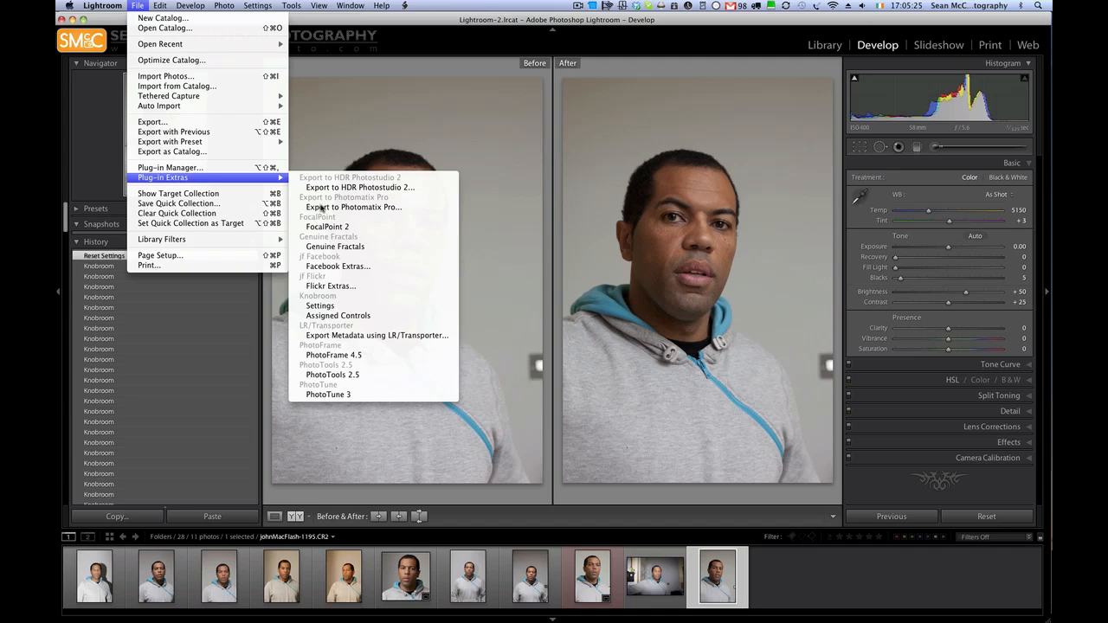
{"action": "left_click", "coordinate": [336, 315]}
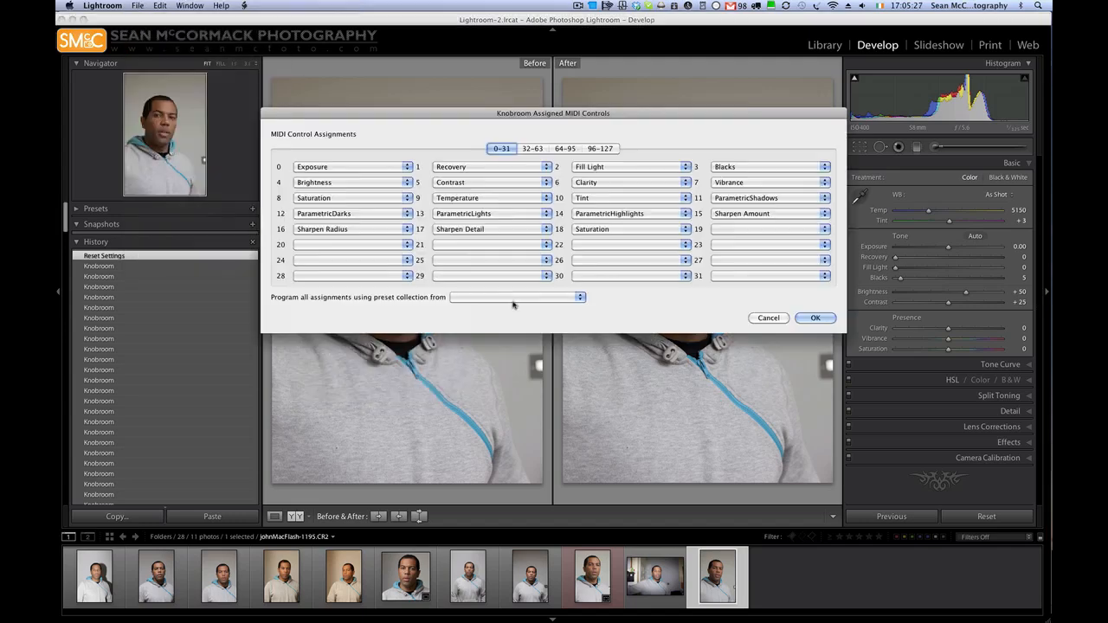
{"action": "mouse_move", "coordinate": [493, 275]}
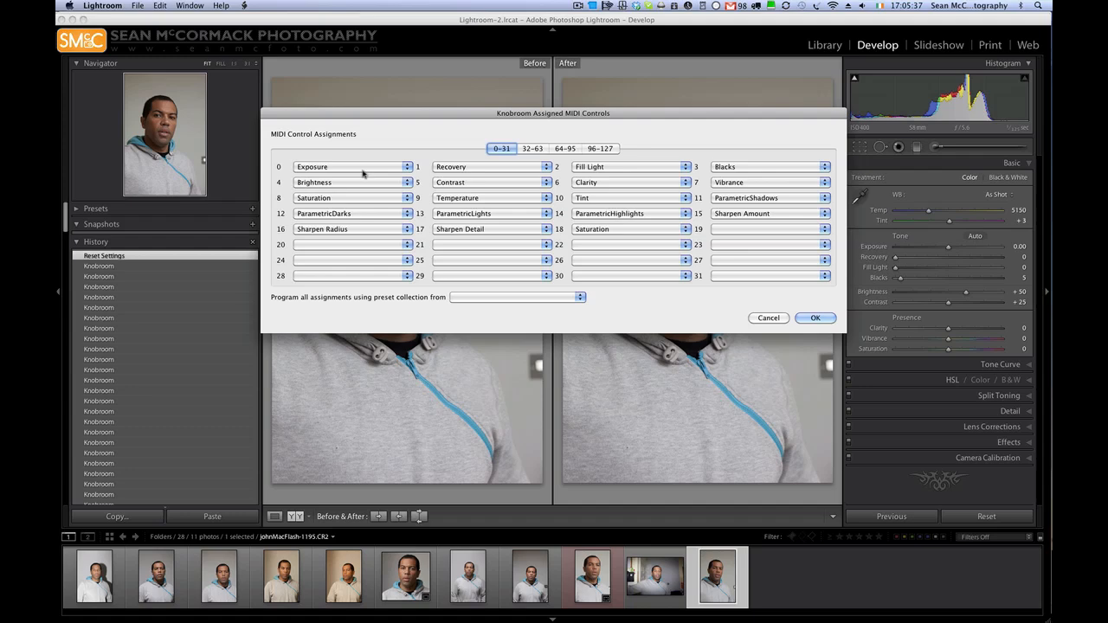
{"action": "mouse_move", "coordinate": [441, 241]}
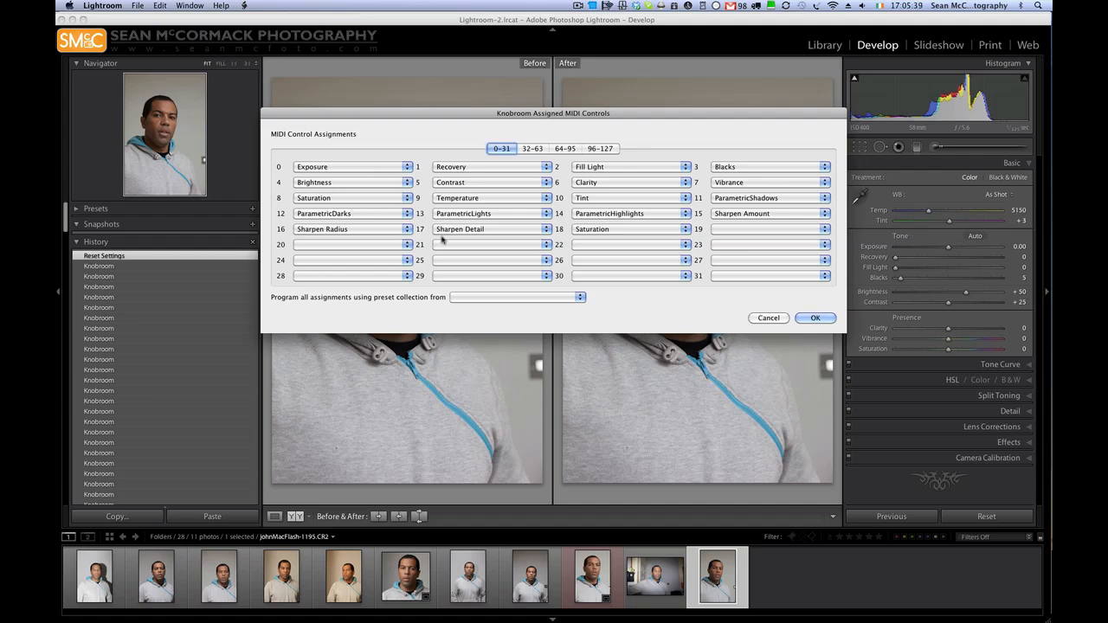
{"action": "mouse_move", "coordinate": [447, 239]}
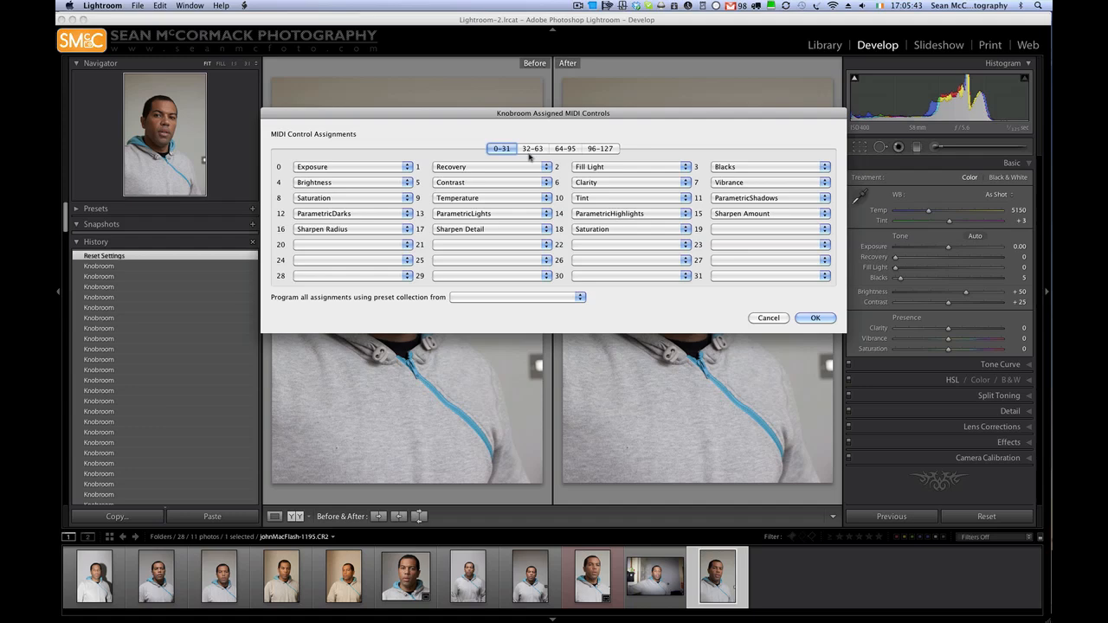
{"action": "left_click", "coordinate": [533, 149]}
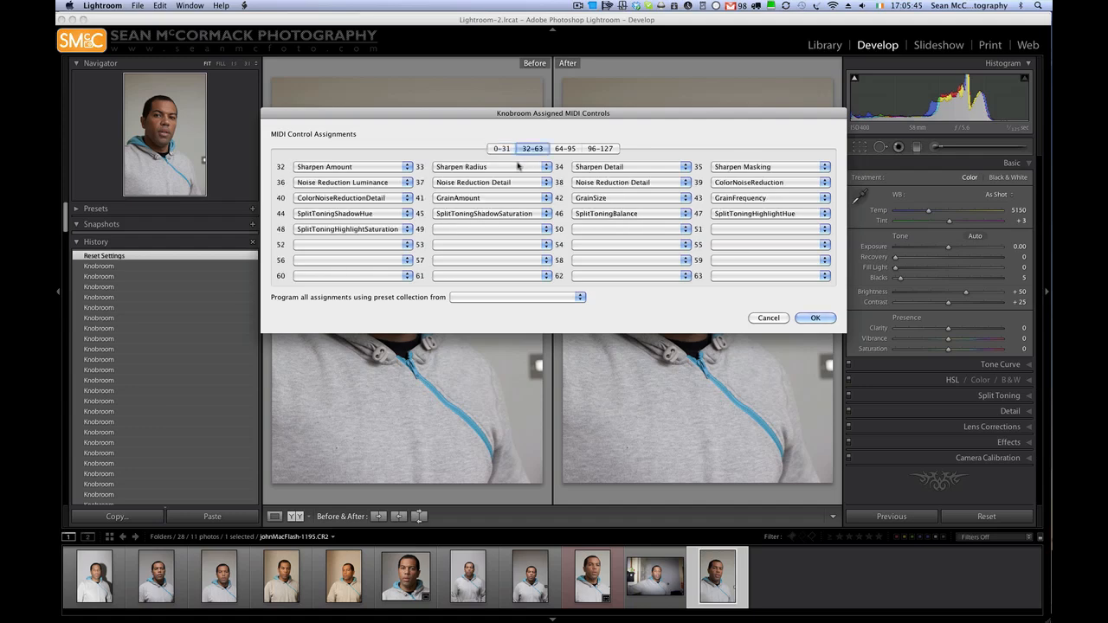
{"action": "mouse_move", "coordinate": [329, 165]}
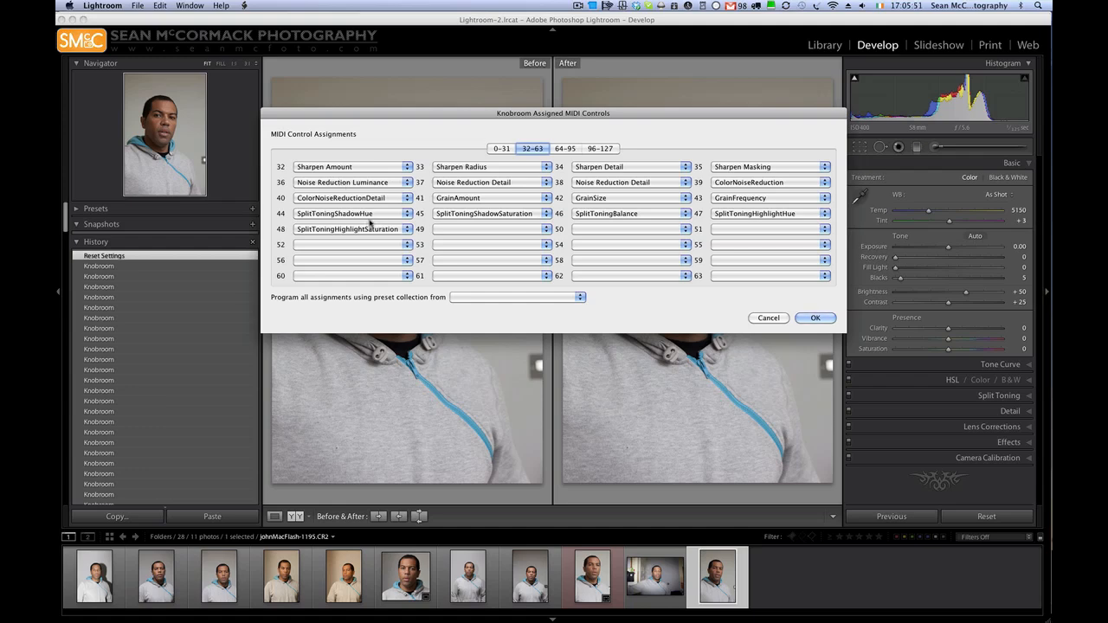
{"action": "left_click", "coordinate": [565, 149]}
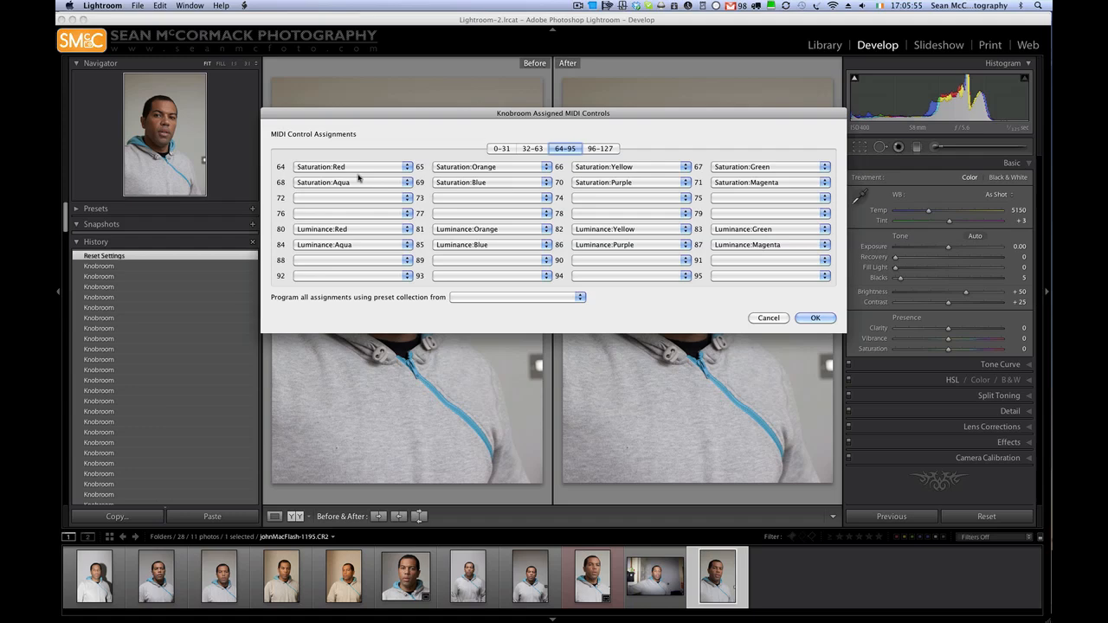
{"action": "mouse_move", "coordinate": [349, 234]}
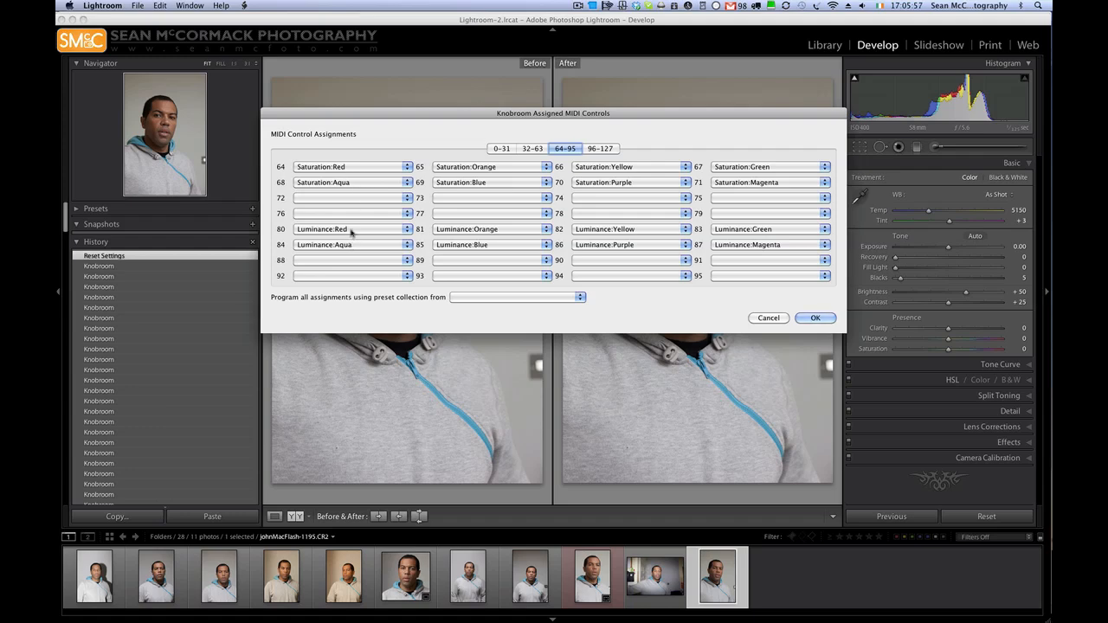
{"action": "mouse_move", "coordinate": [354, 232]}
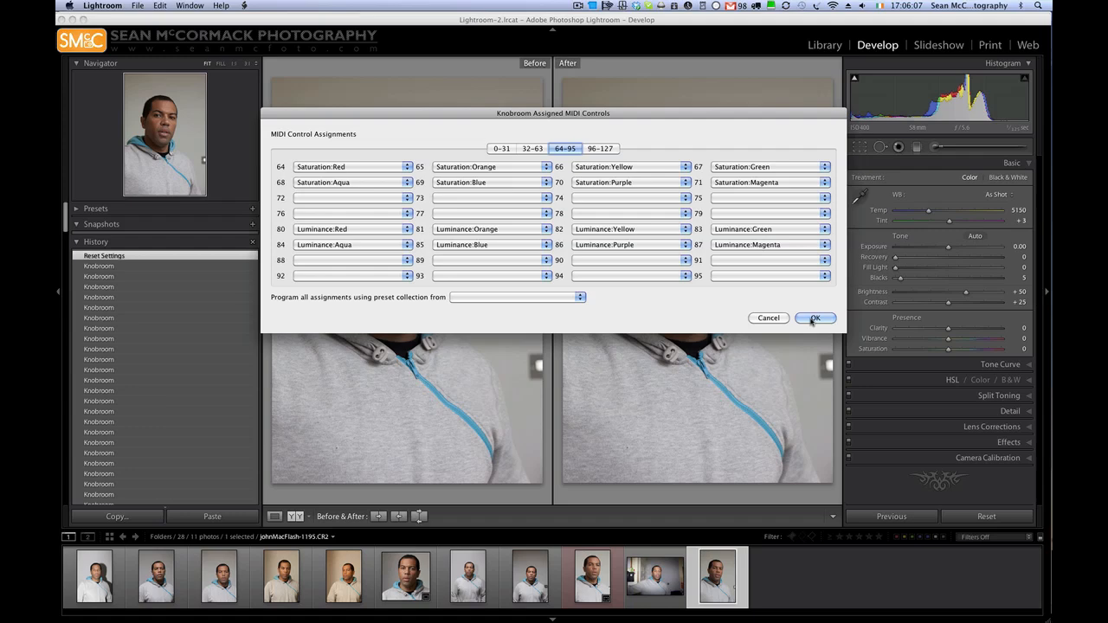
{"action": "left_click", "coordinate": [814, 318]}
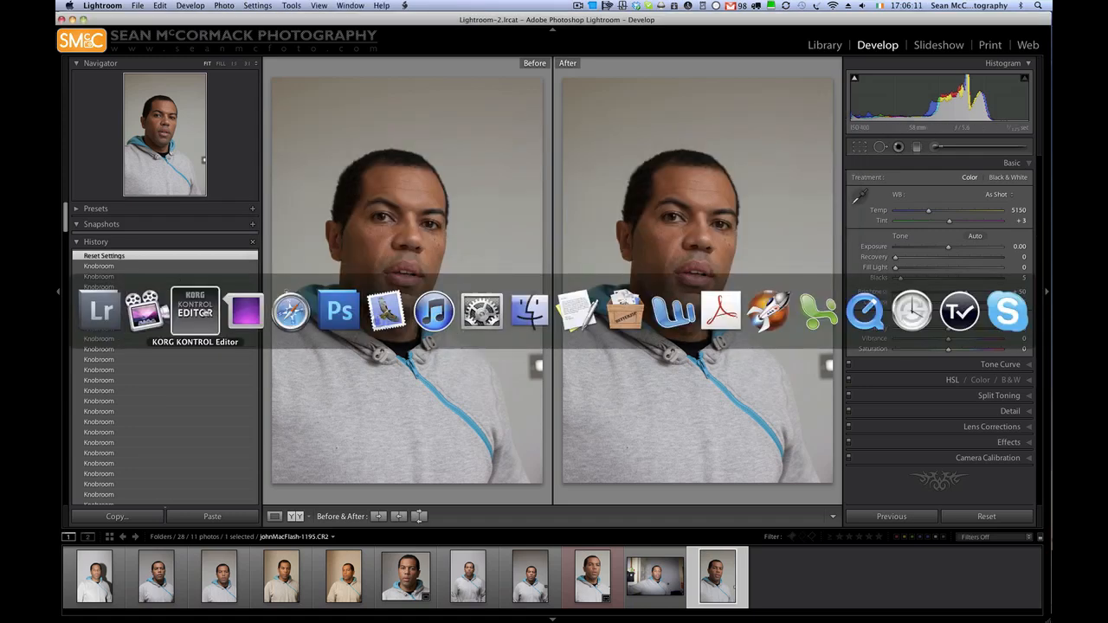
Browse the nanoKONTROL scene's knob and slider layout in KORG KONTROL Editor
{"action": "left_click", "coordinate": [194, 312]}
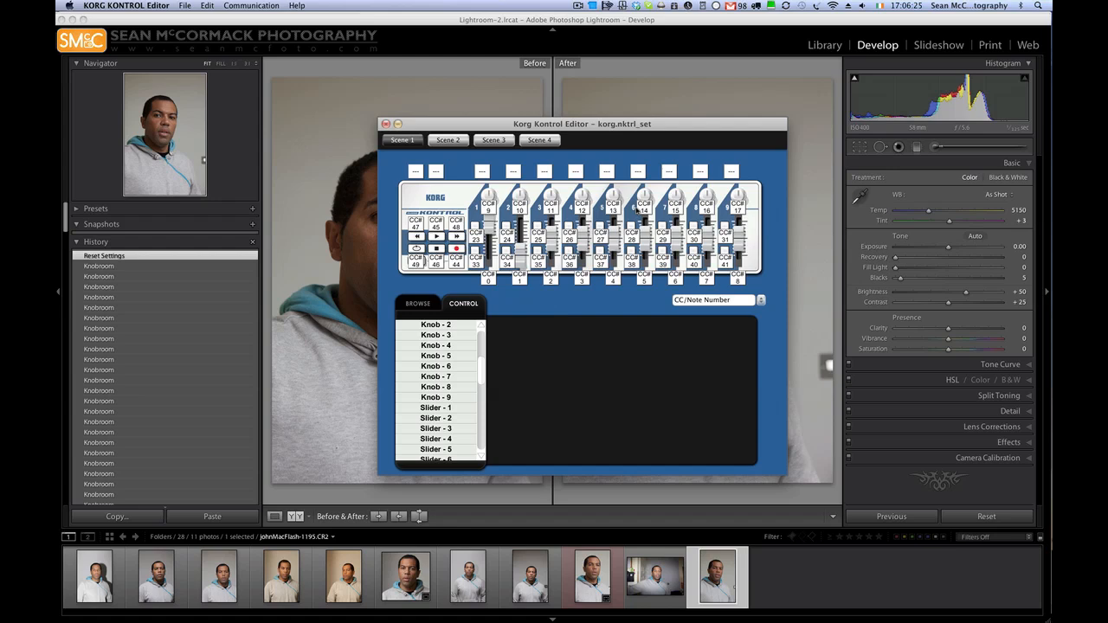
{"action": "left_click", "coordinate": [447, 138]}
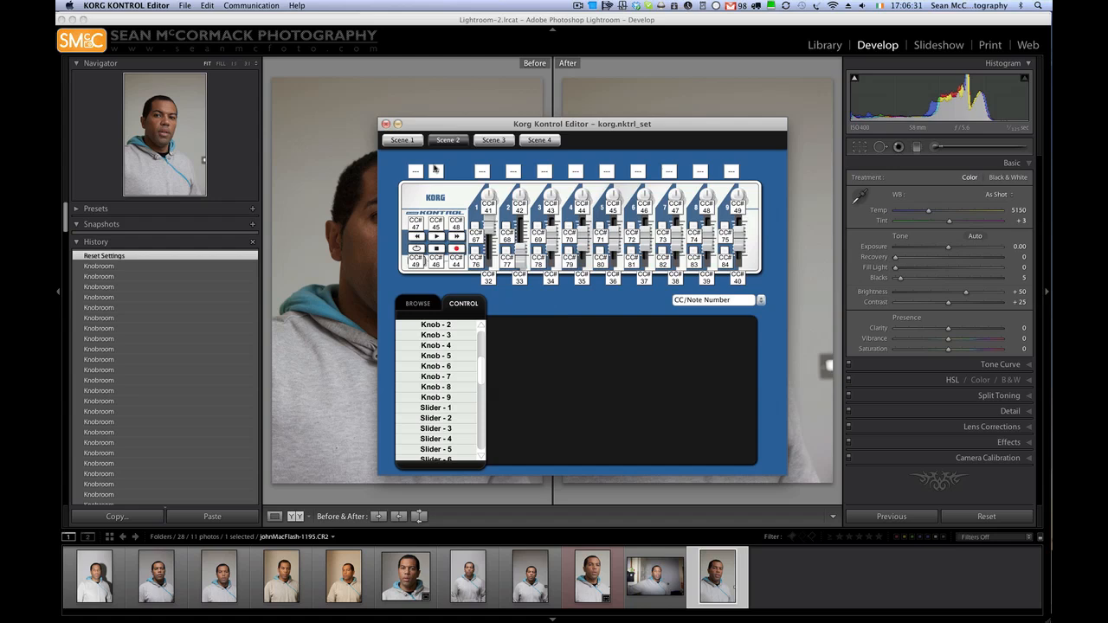
{"action": "mouse_move", "coordinate": [315, 69]}
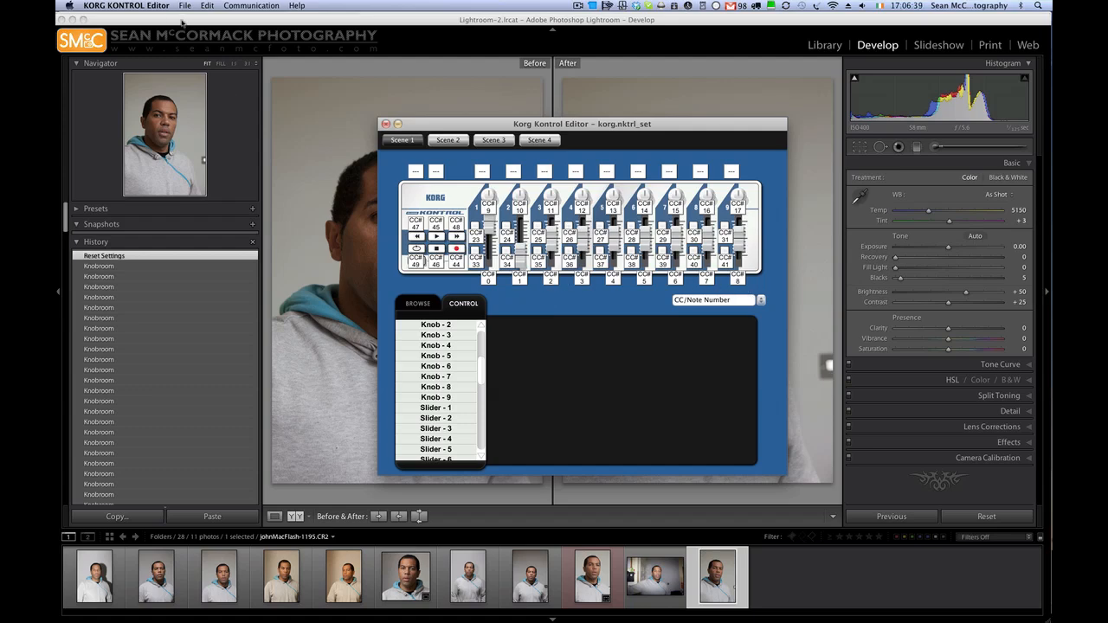
{"action": "left_click", "coordinate": [136, 7]}
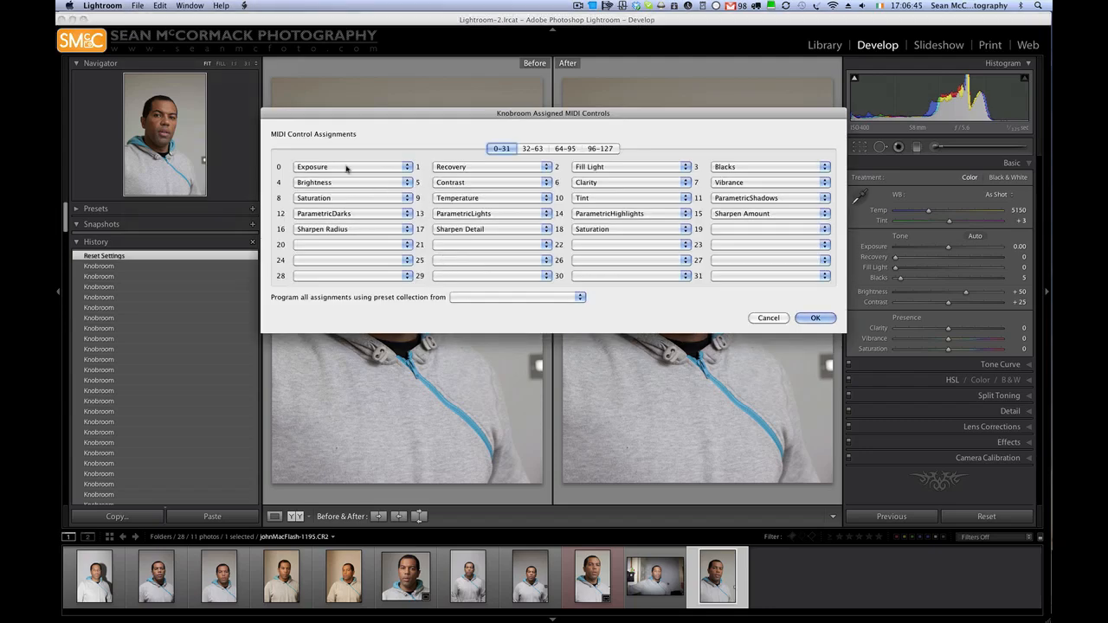
{"action": "mouse_move", "coordinate": [750, 173]}
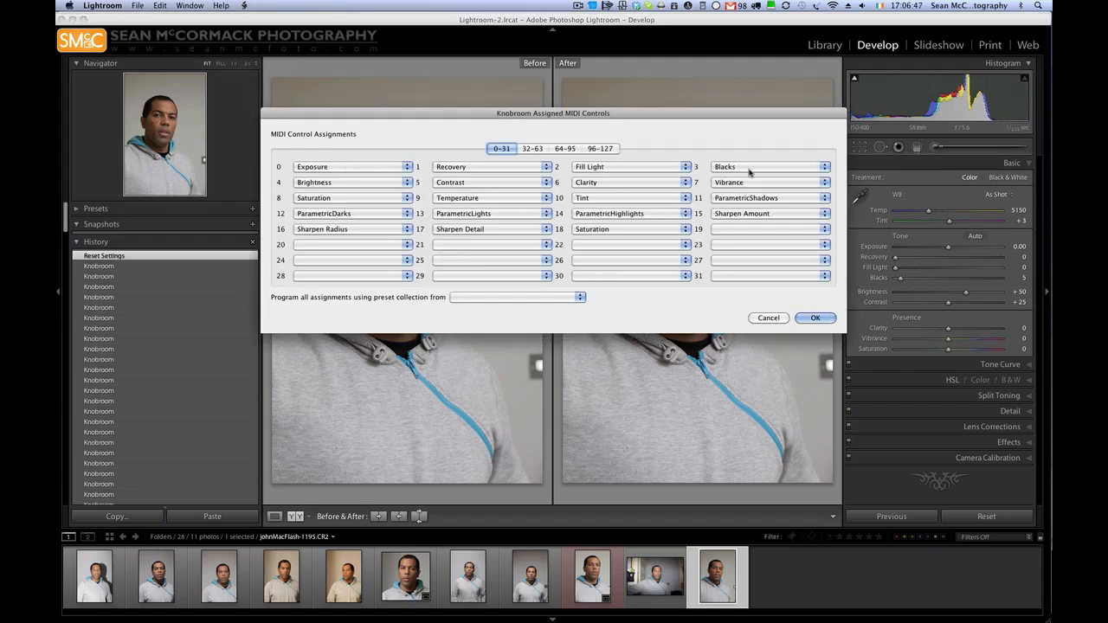
{"action": "mouse_move", "coordinate": [701, 185]}
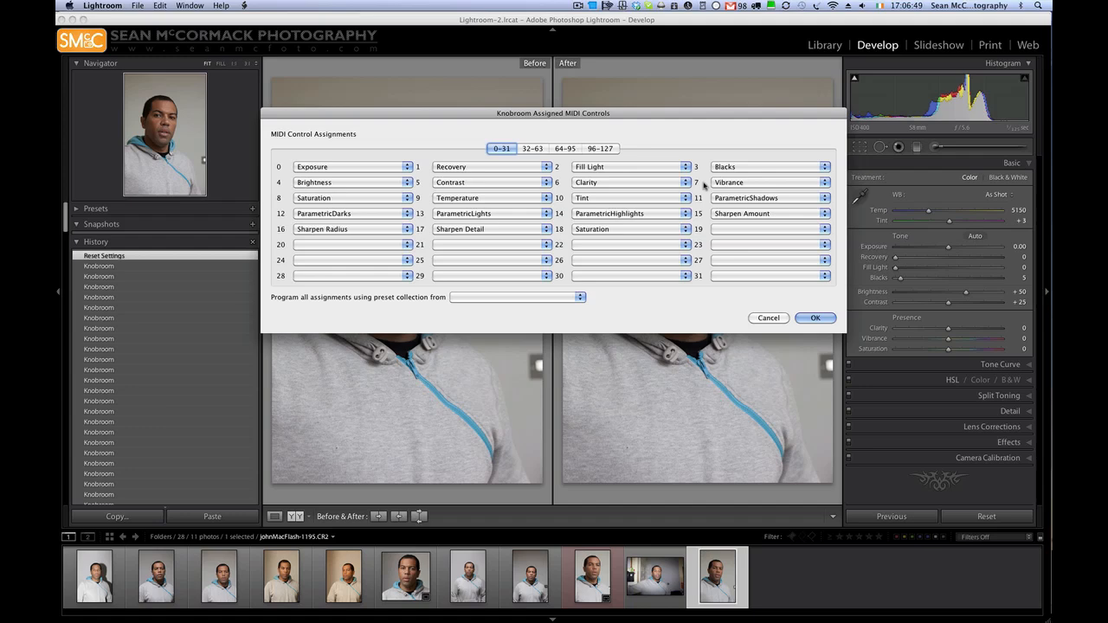
{"action": "mouse_move", "coordinate": [342, 201]}
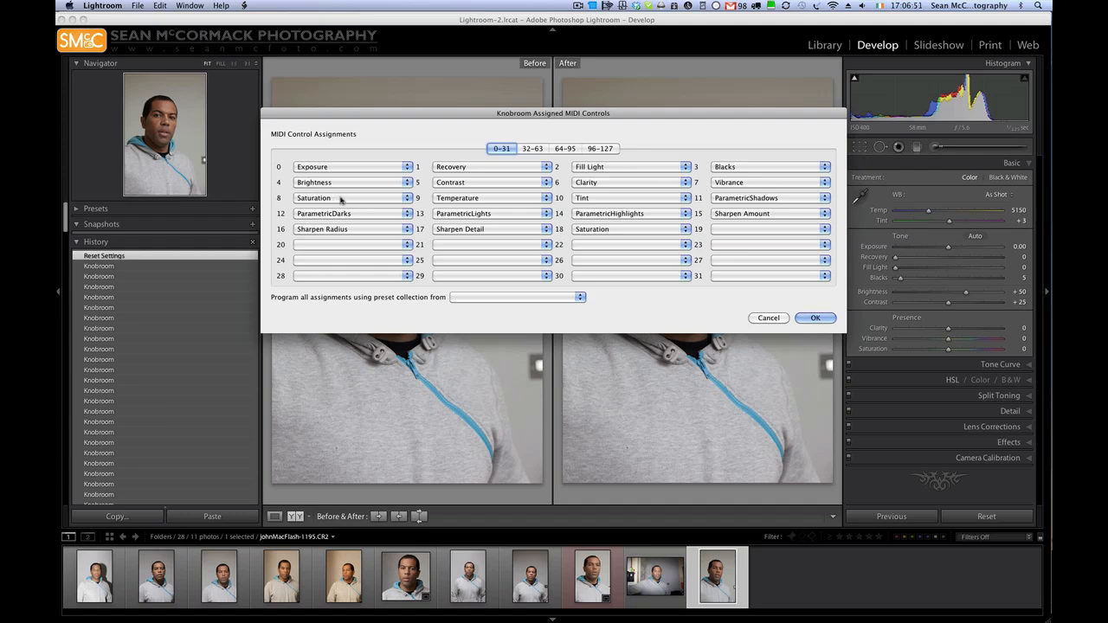
{"action": "mouse_move", "coordinate": [346, 200]}
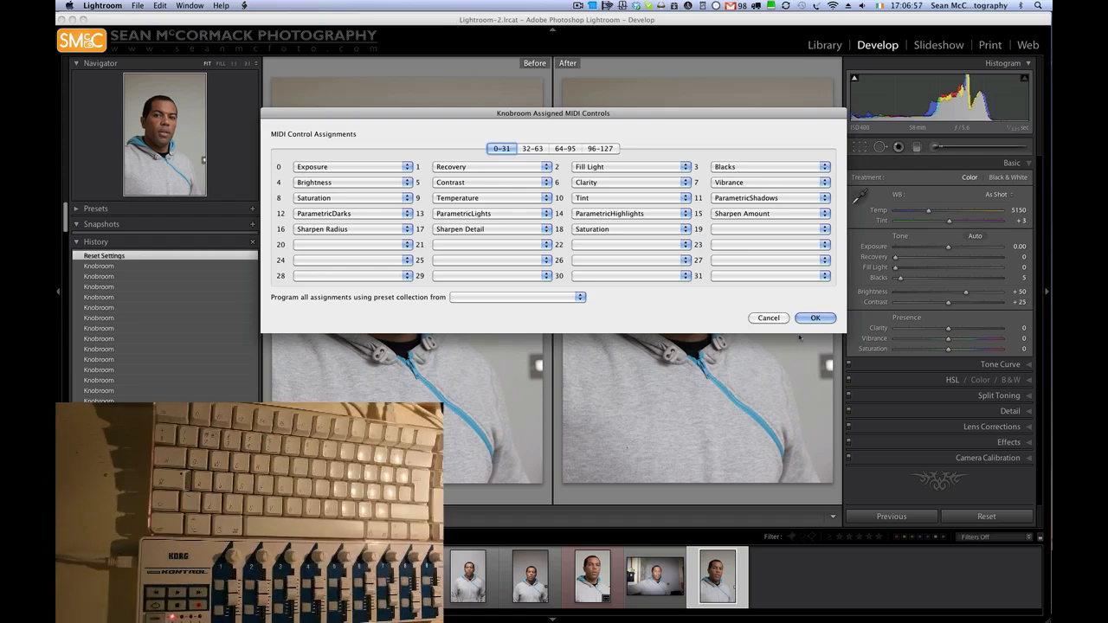
Bring exposure back to normal, boost contrast and clarity, deepen blacks and pull saturation near zero
{"action": "left_click", "coordinate": [814, 318]}
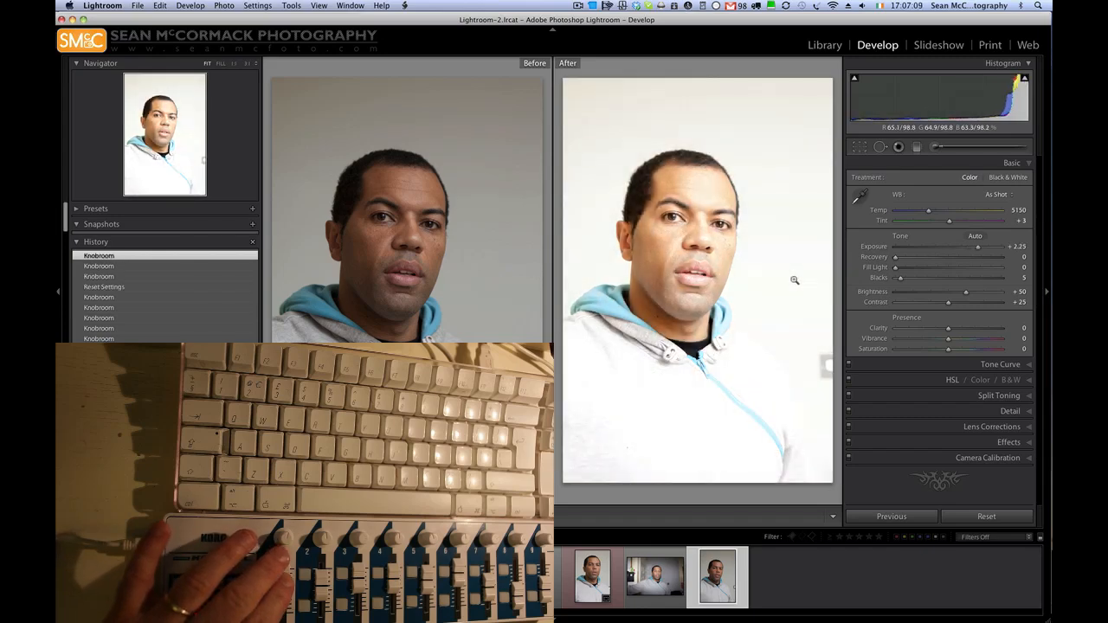
{"action": "left_click_drag", "start_coordinate": [978, 246], "coordinate": [956, 245]}
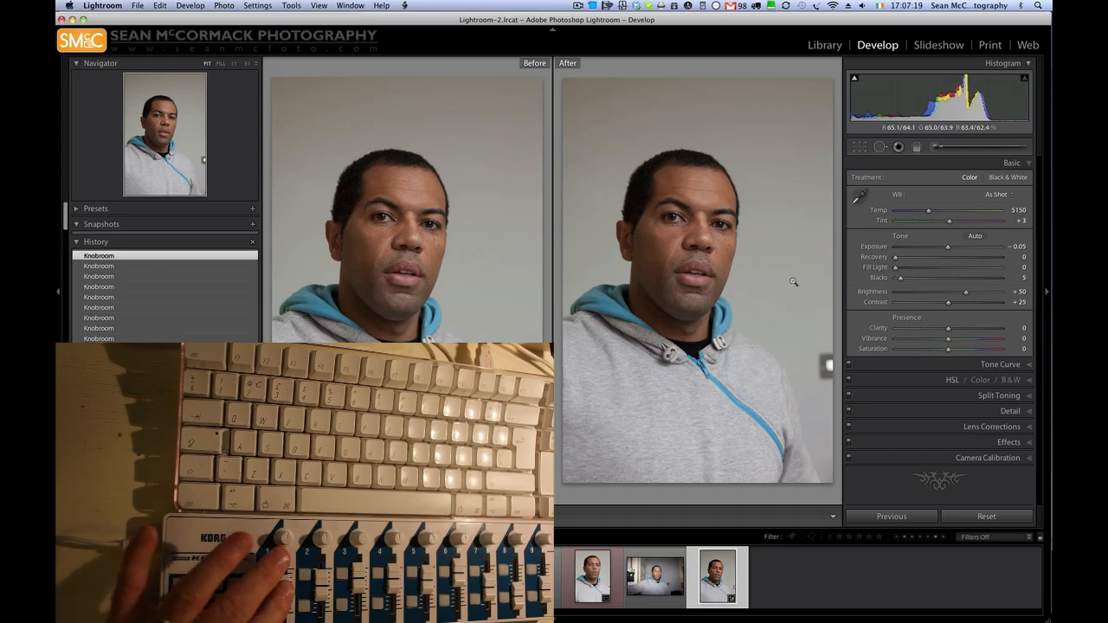
{"action": "left_click_drag", "start_coordinate": [928, 246], "coordinate": [949, 246]}
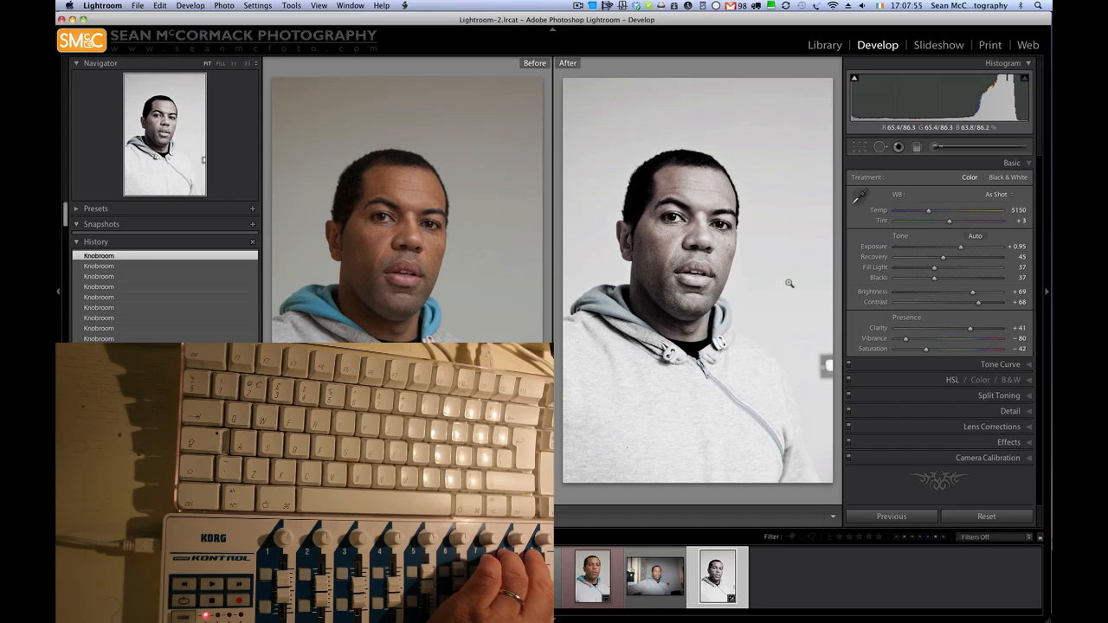
{"action": "left_click_drag", "start_coordinate": [931, 350], "coordinate": [938, 349]}
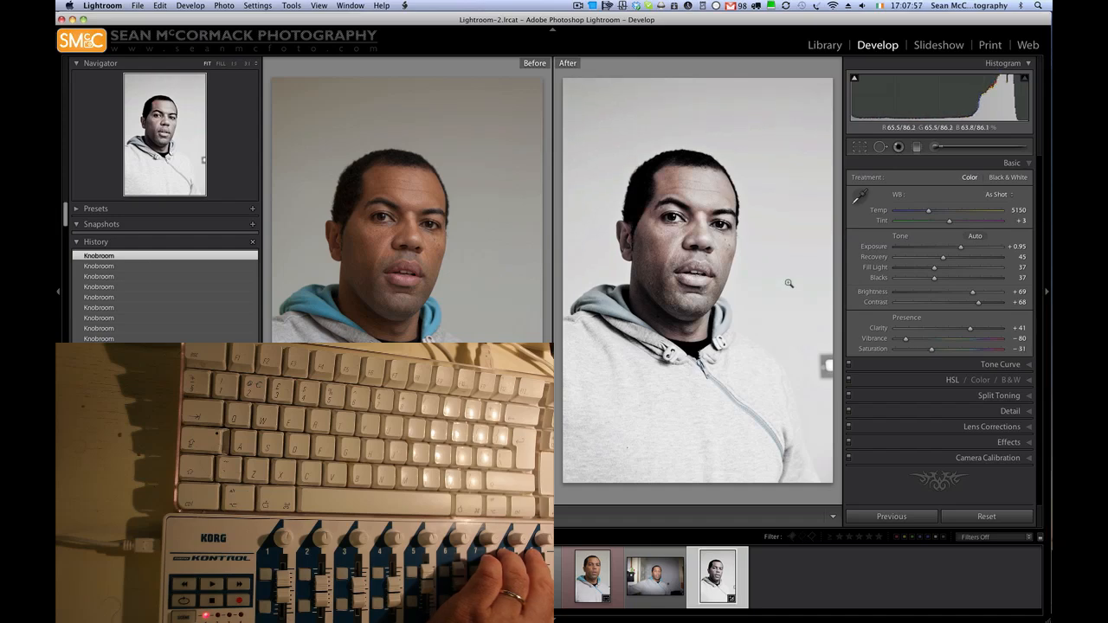